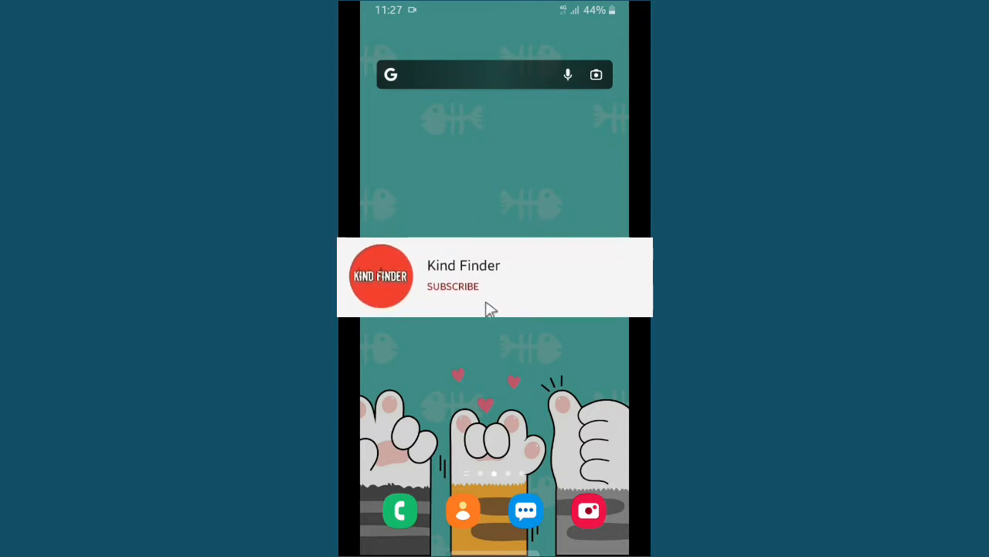
Step: Move to the home-screen app page containing My Files, YouTube and the Google Stuff folder
click(453, 286)
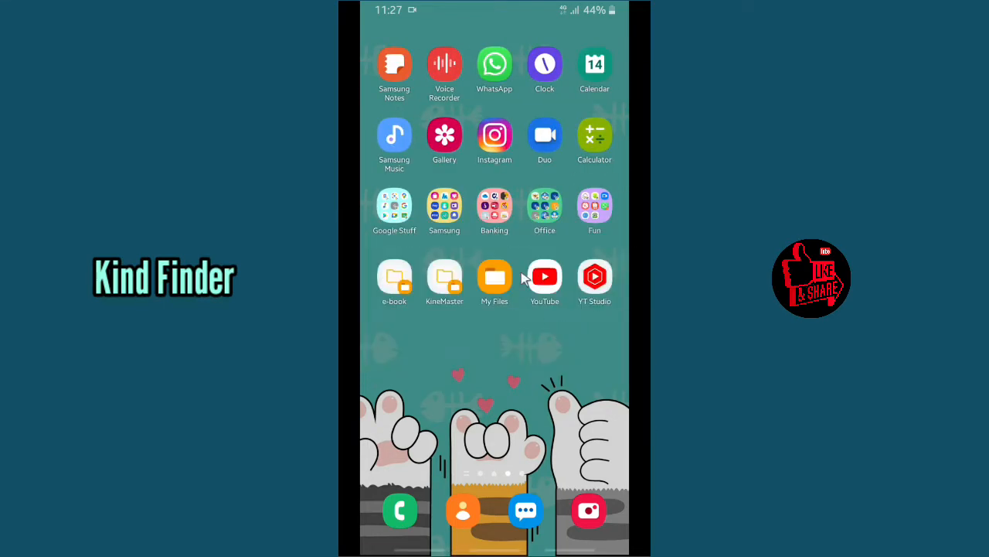
Step: Launch Google Drive from the Google Stuff folder, landing on My Drive's folders
click(395, 207)
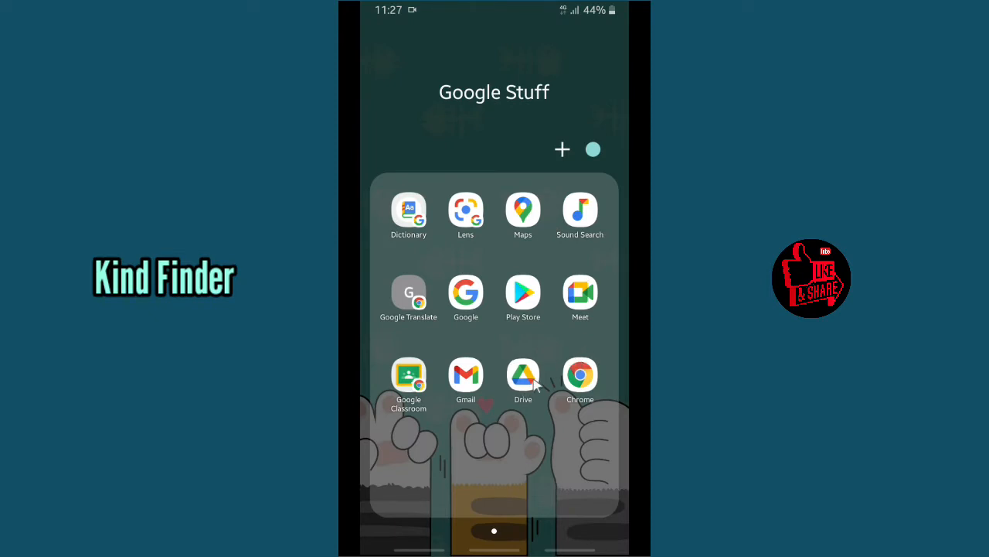
click(524, 375)
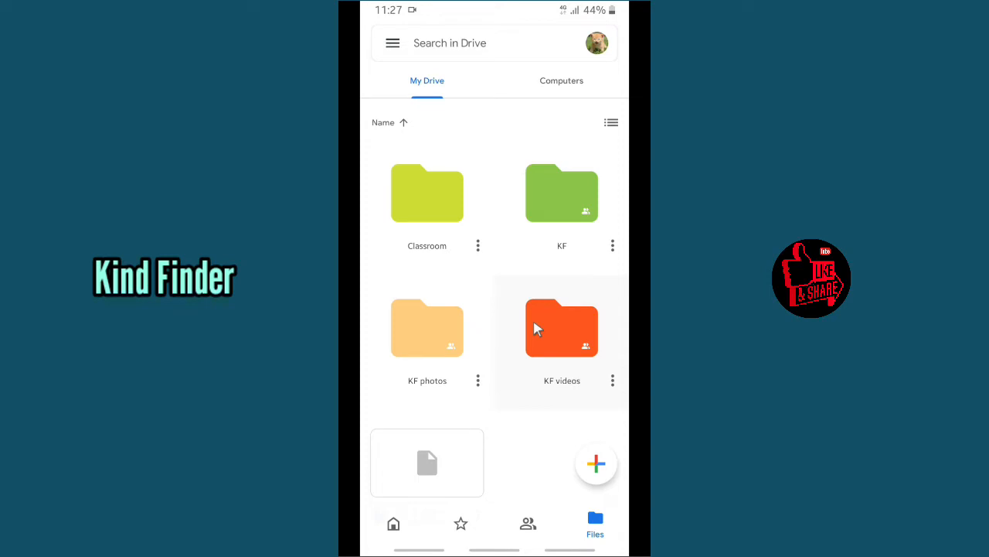
mouse_move(599, 48)
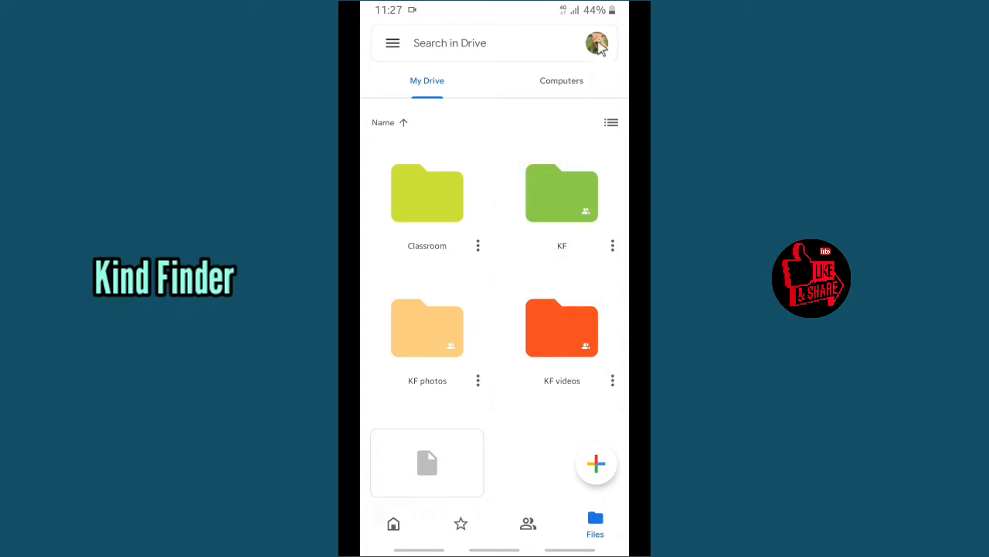
mouse_move(522, 449)
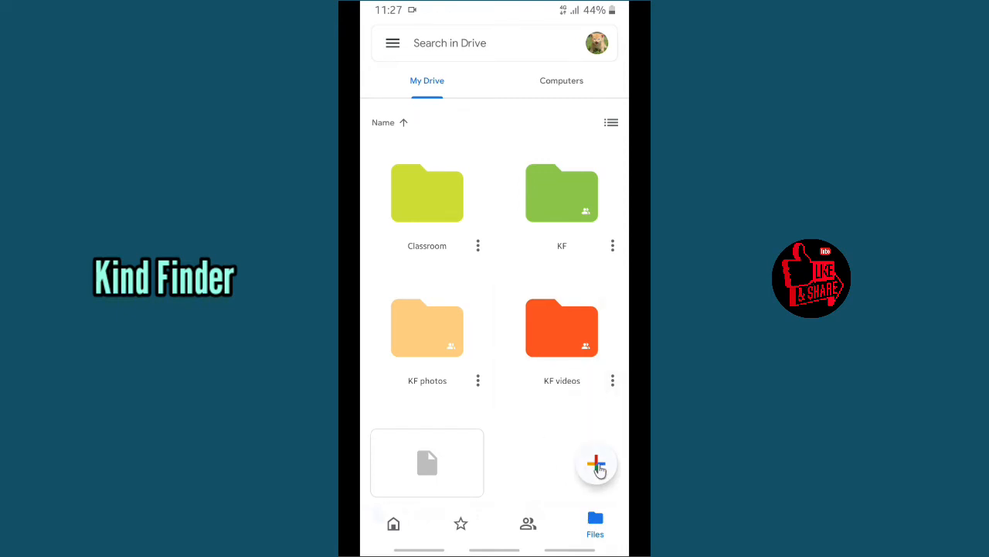
Step: Start a new upload and scroll the device storage picker down to Script WA.docx
click(597, 464)
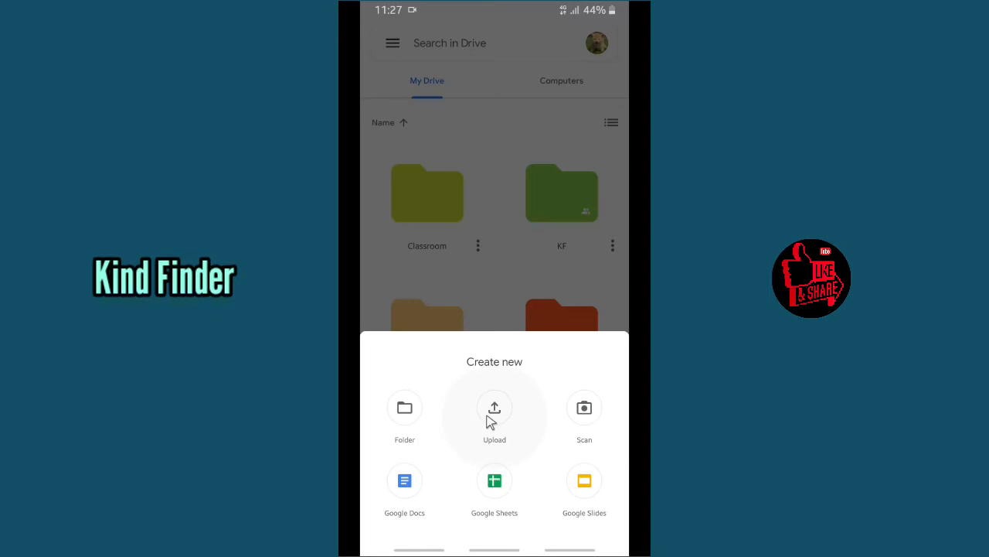
mouse_move(494, 485)
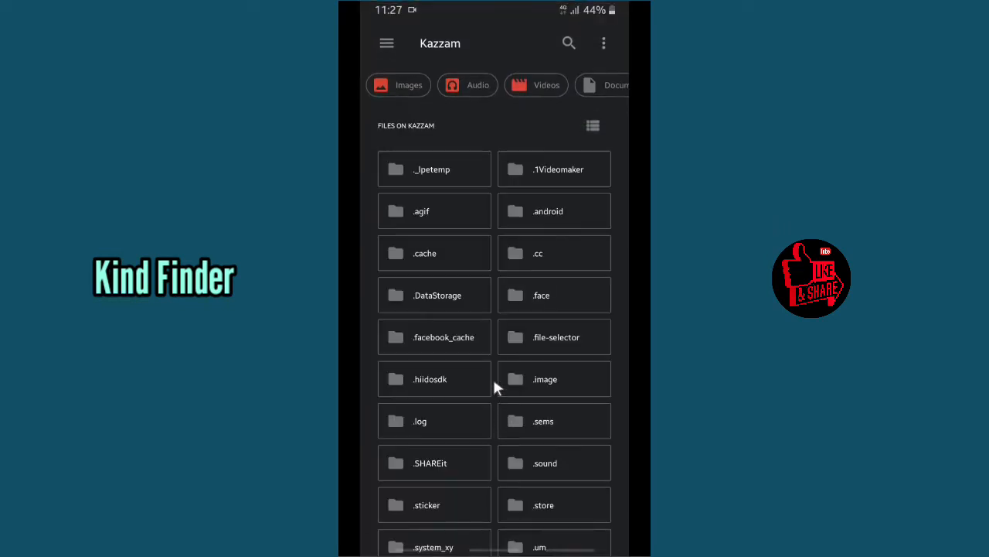
scroll(down, 3)
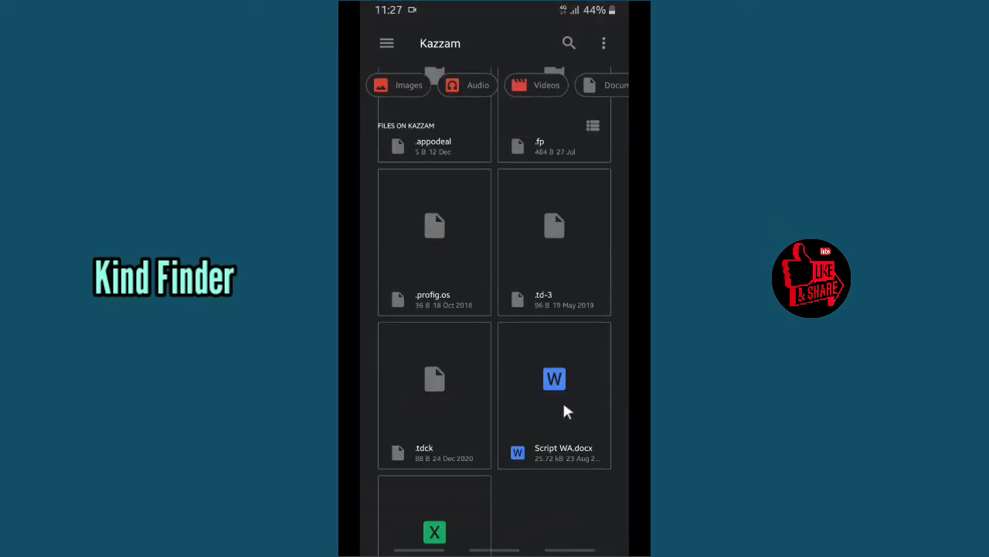
mouse_move(545, 429)
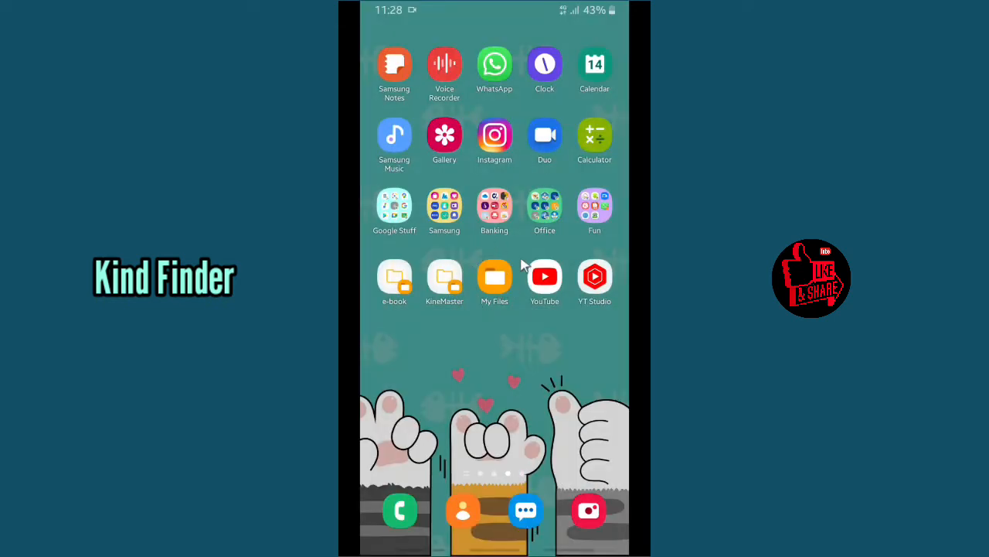
Step: Select Script WA.docx and September 2020.xlsx together in My Files internal storage
click(494, 276)
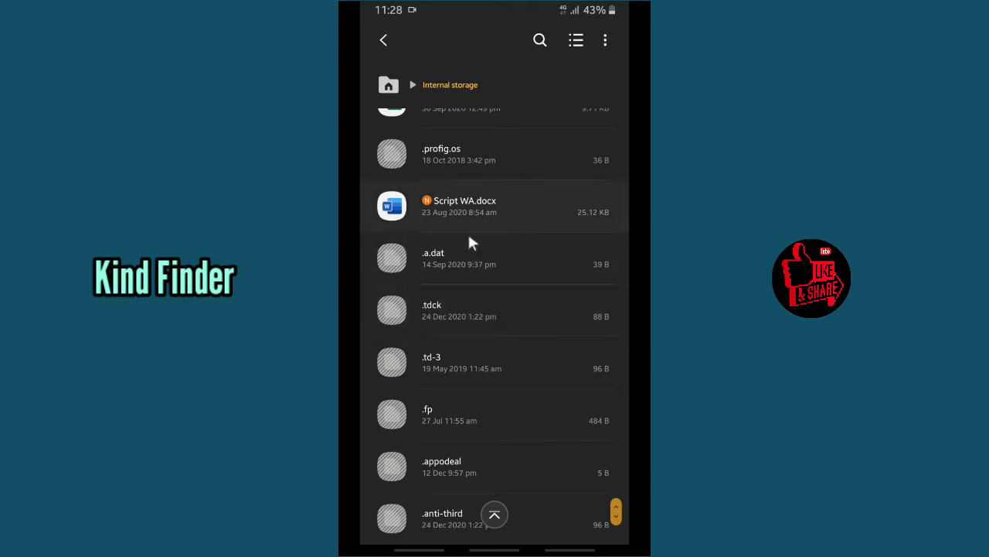
mouse_move(520, 231)
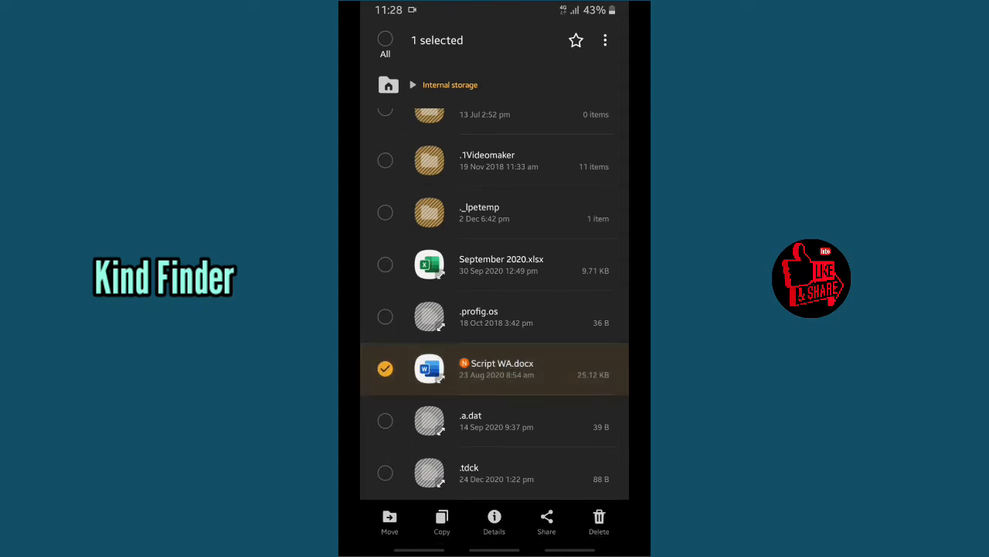
click(386, 264)
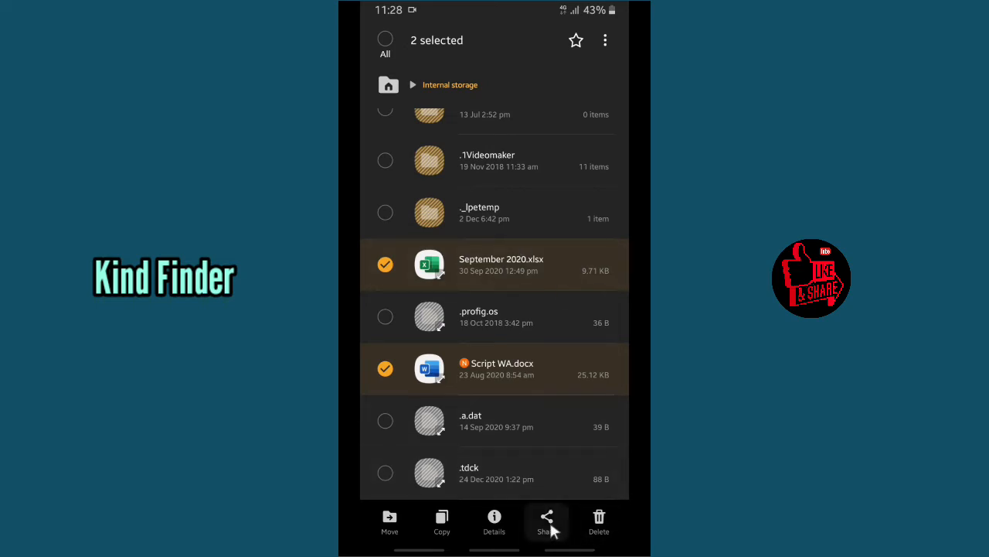
Step: Share the two selected files to Google Drive and reach the destination folder choice
click(547, 521)
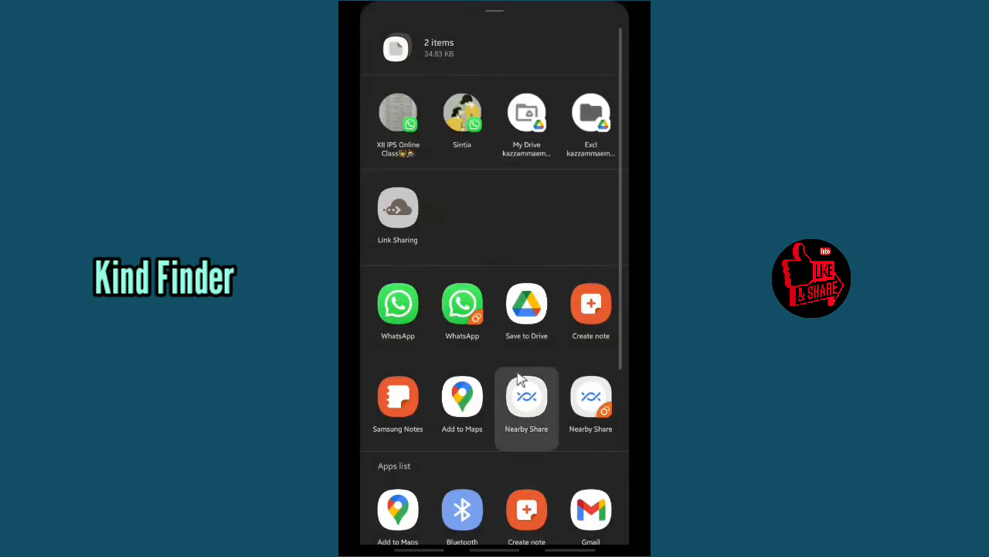
mouse_move(527, 304)
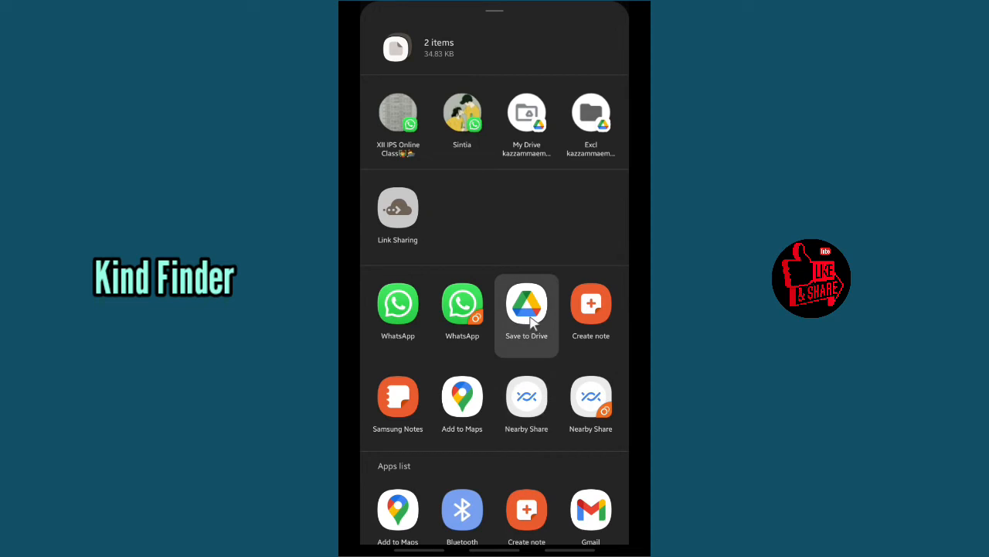
click(526, 302)
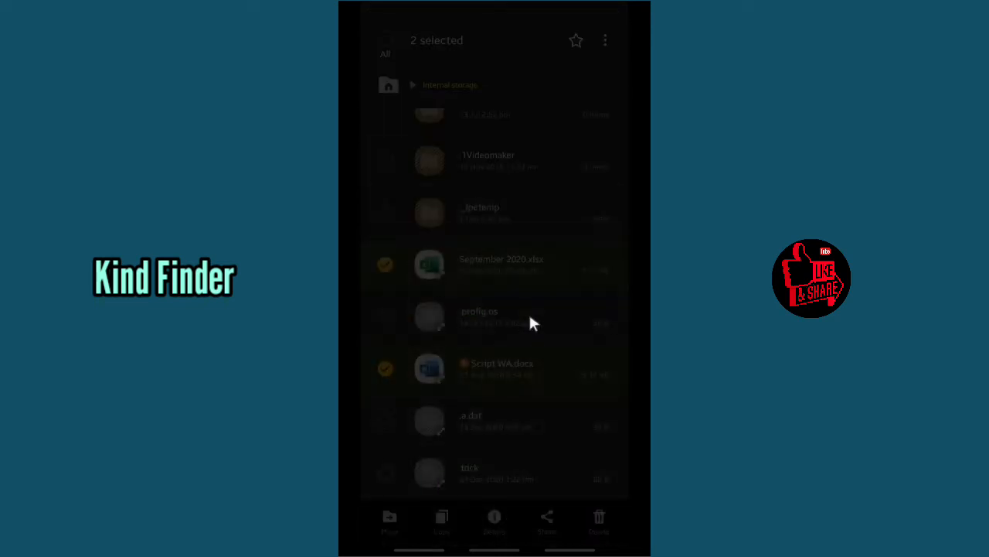
click(546, 522)
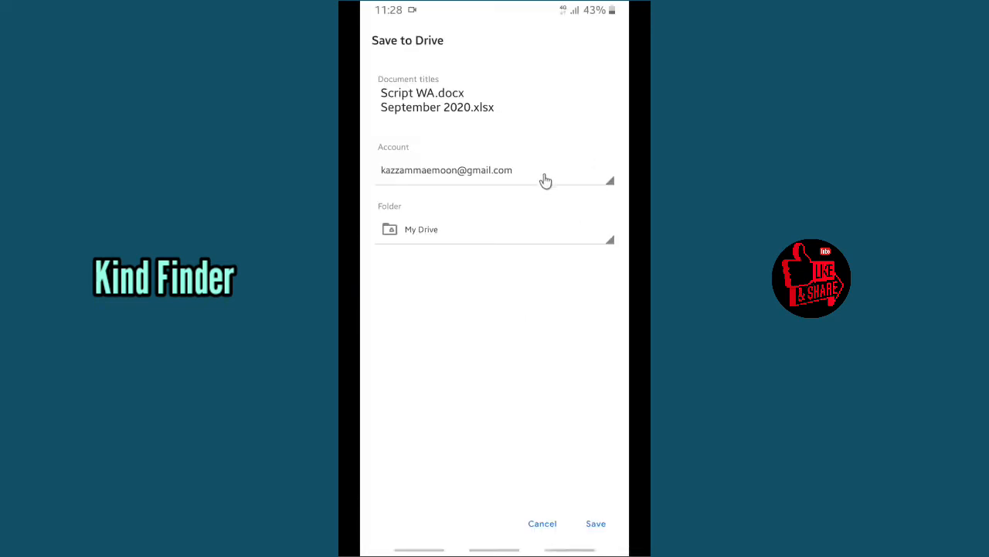
mouse_move(574, 180)
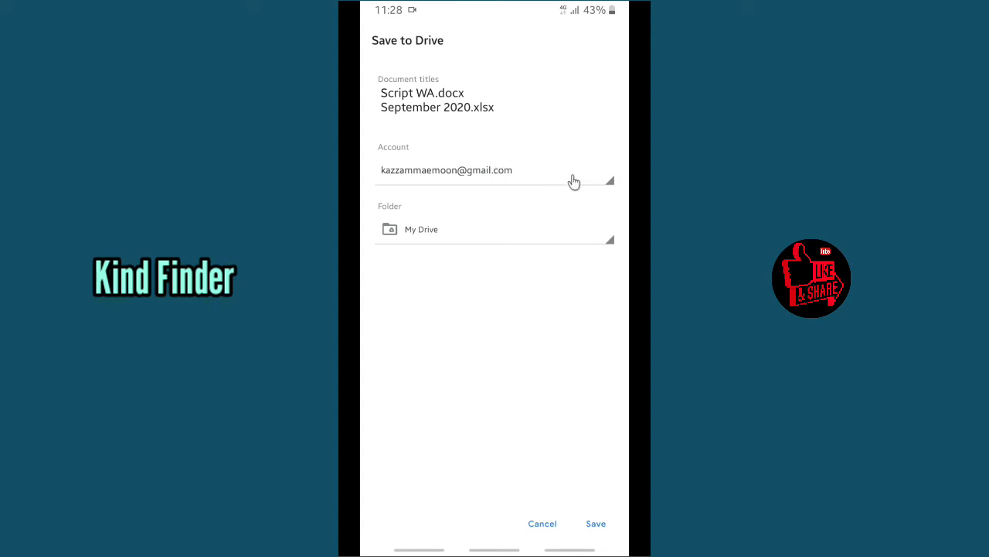
mouse_move(483, 112)
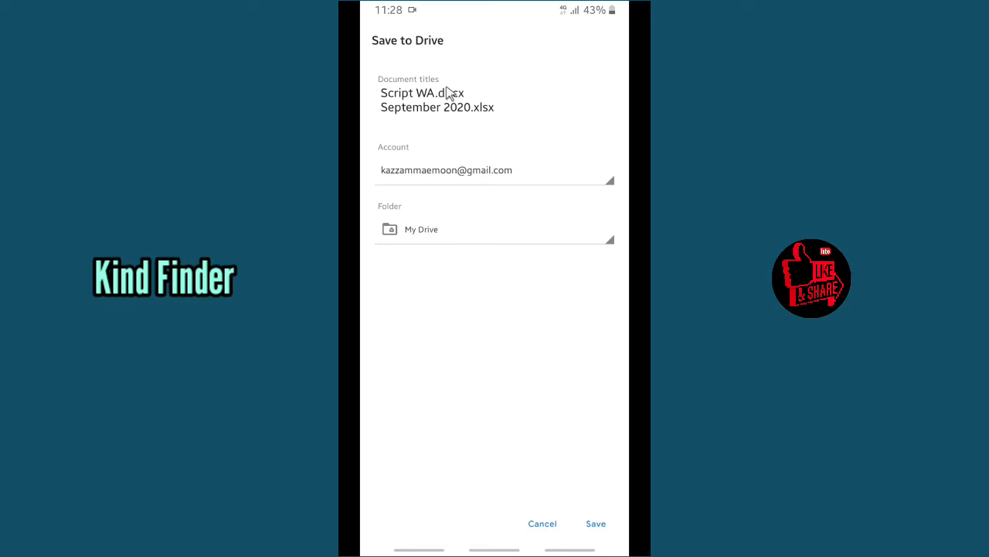
mouse_move(414, 244)
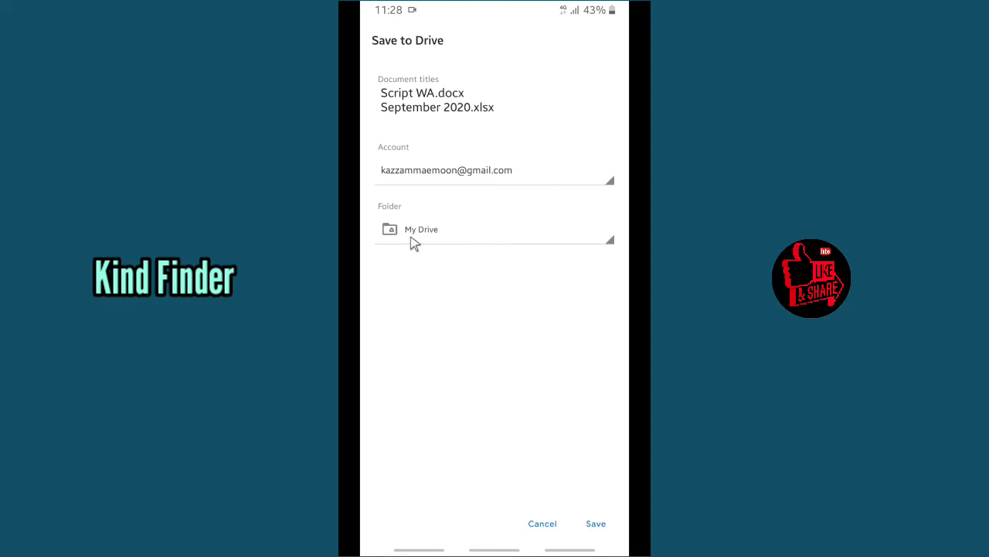
mouse_move(602, 241)
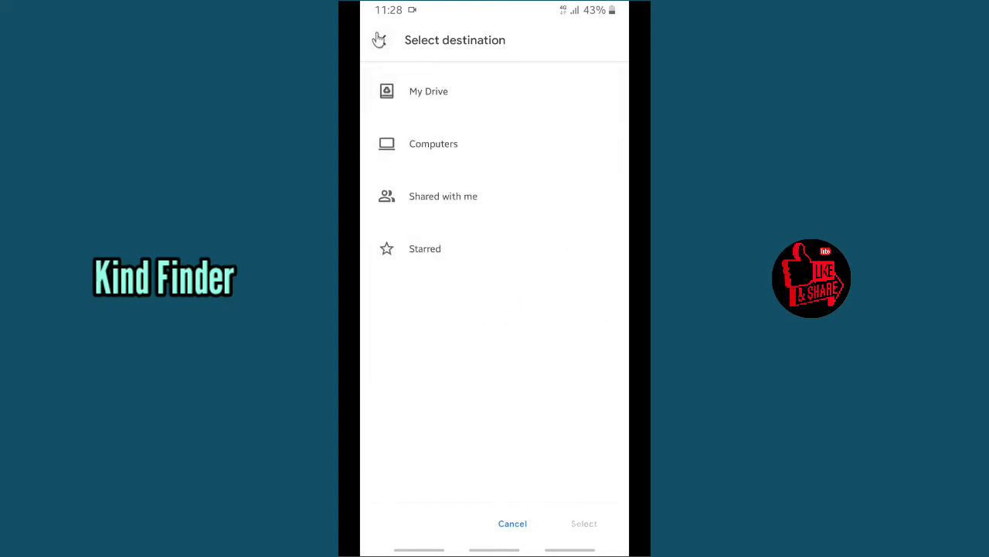
Step: Save both files into My Drive and find Script WA.docx and September 2020.xlsx in its grid
click(428, 91)
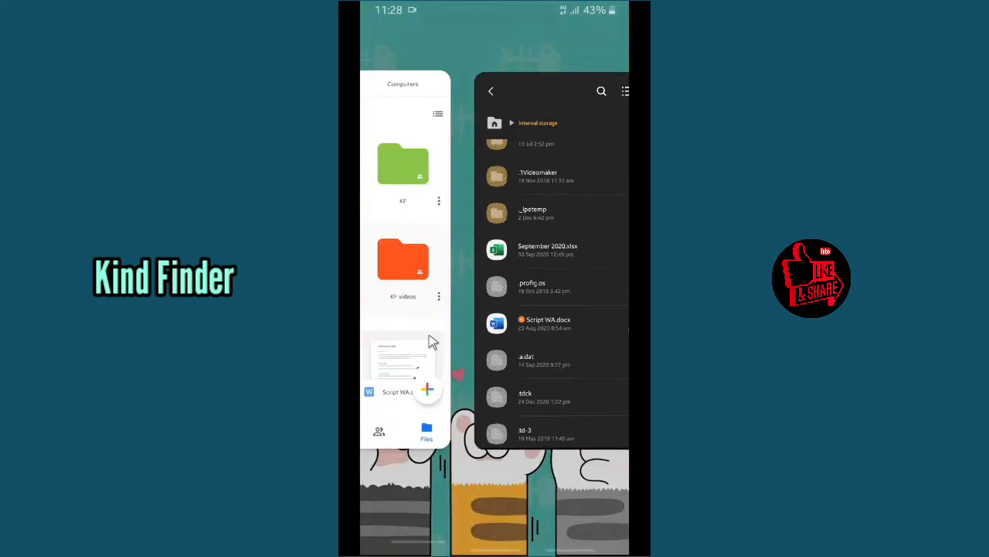
click(491, 90)
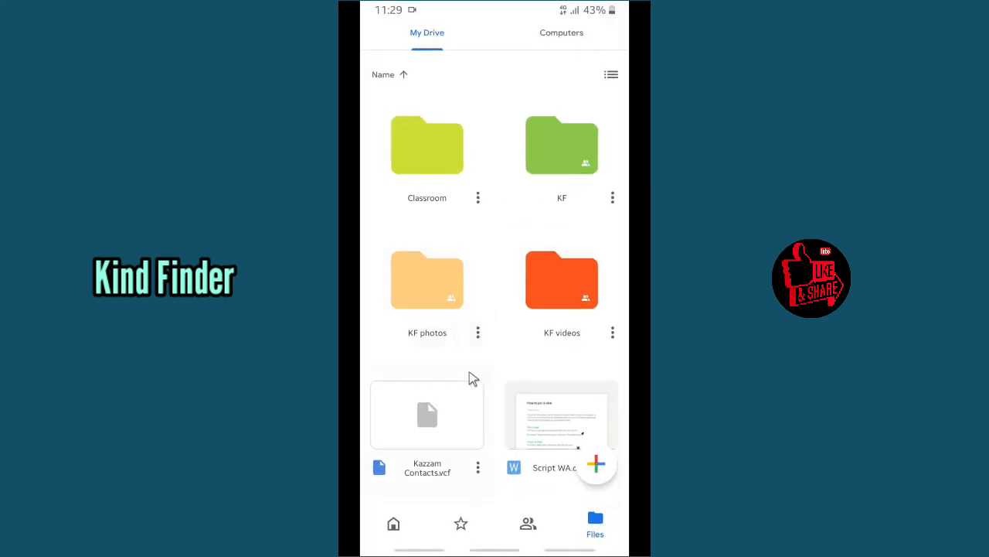
scroll(down, 3)
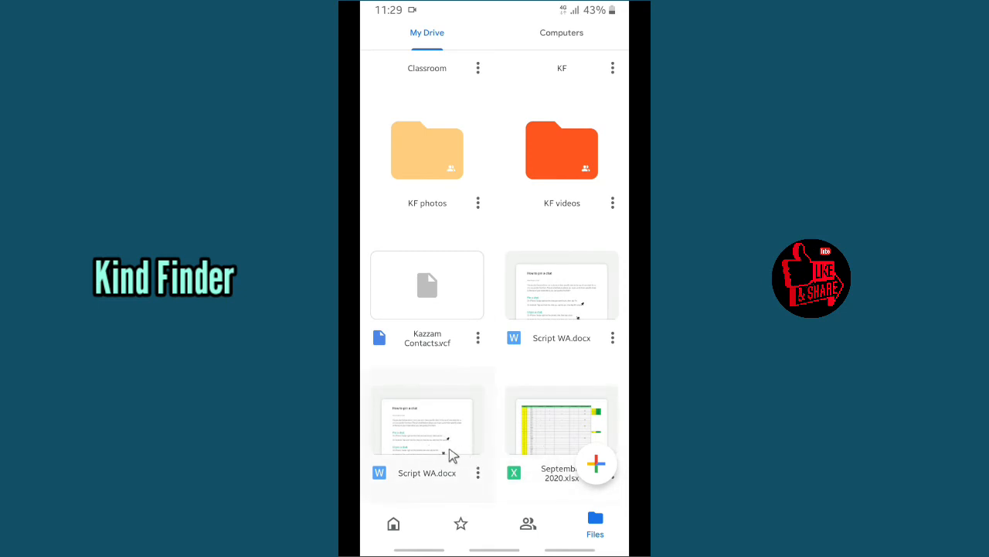
mouse_move(455, 433)
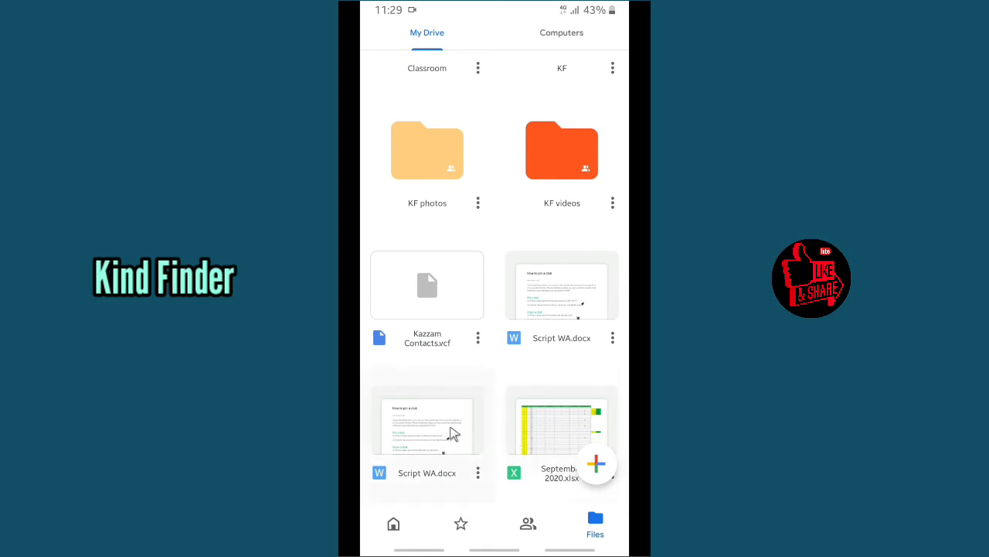